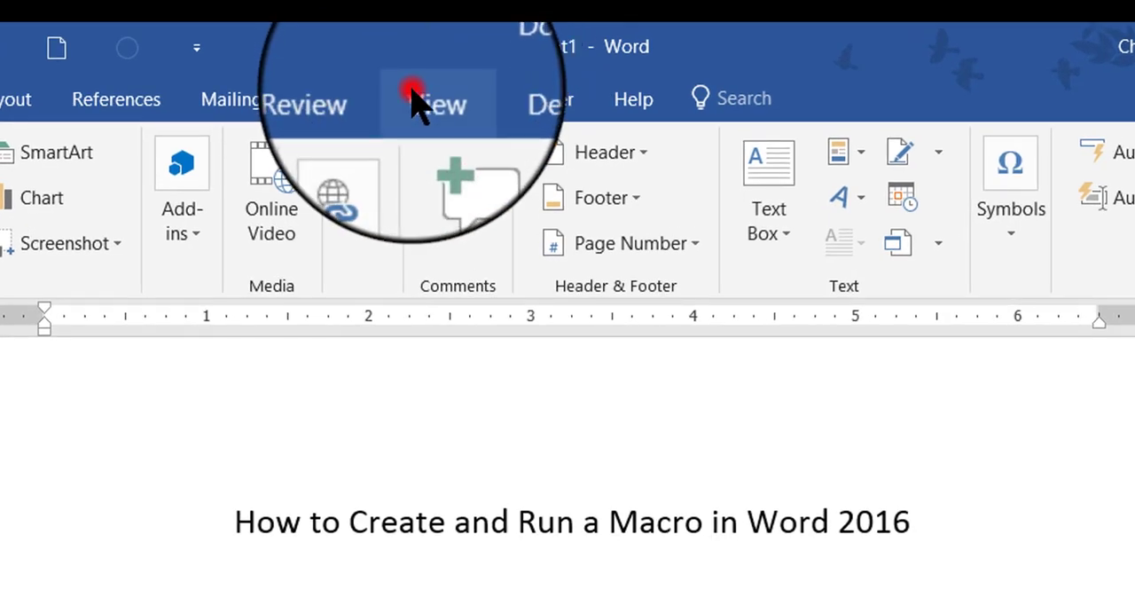
- From the View tab's Macros menu, start recording a new macro
{"action": "left_click", "coordinate": [434, 105]}
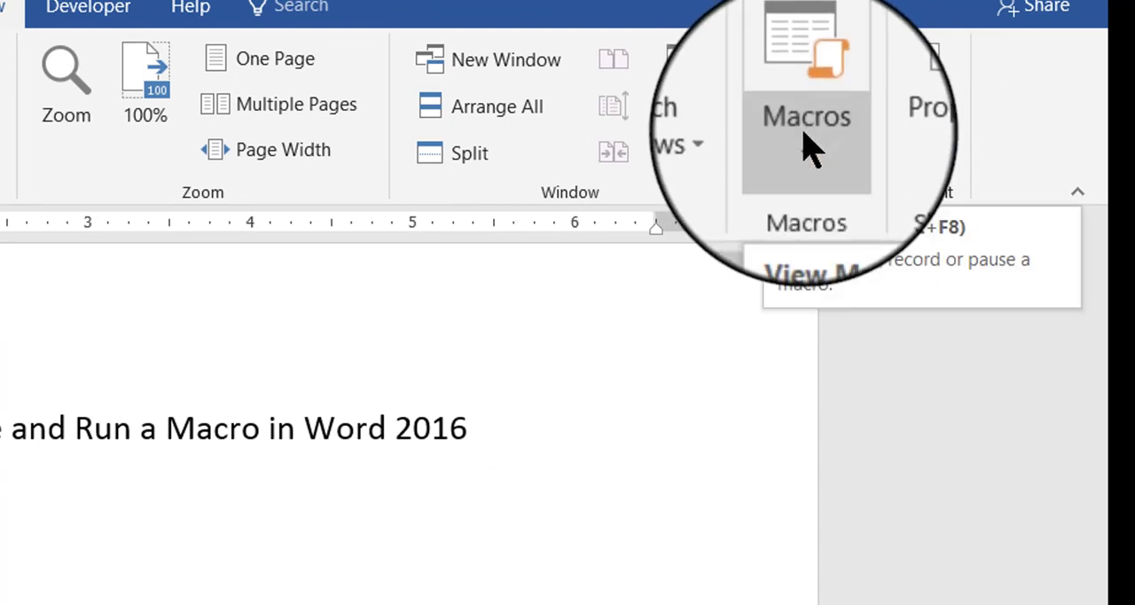
{"action": "left_click", "coordinate": [806, 115]}
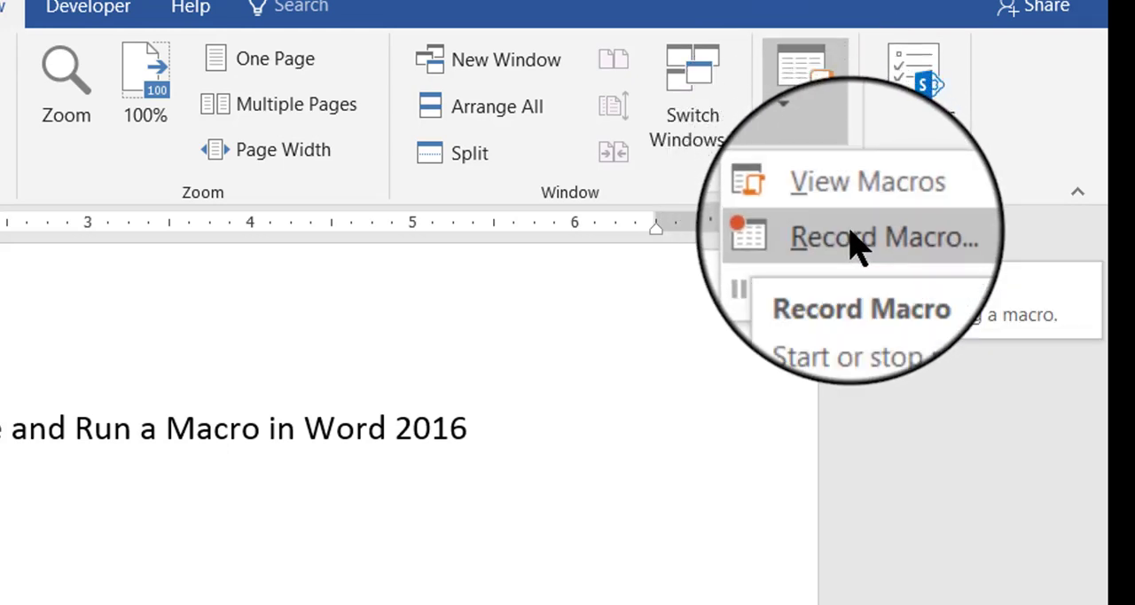
{"action": "left_click", "coordinate": [868, 237]}
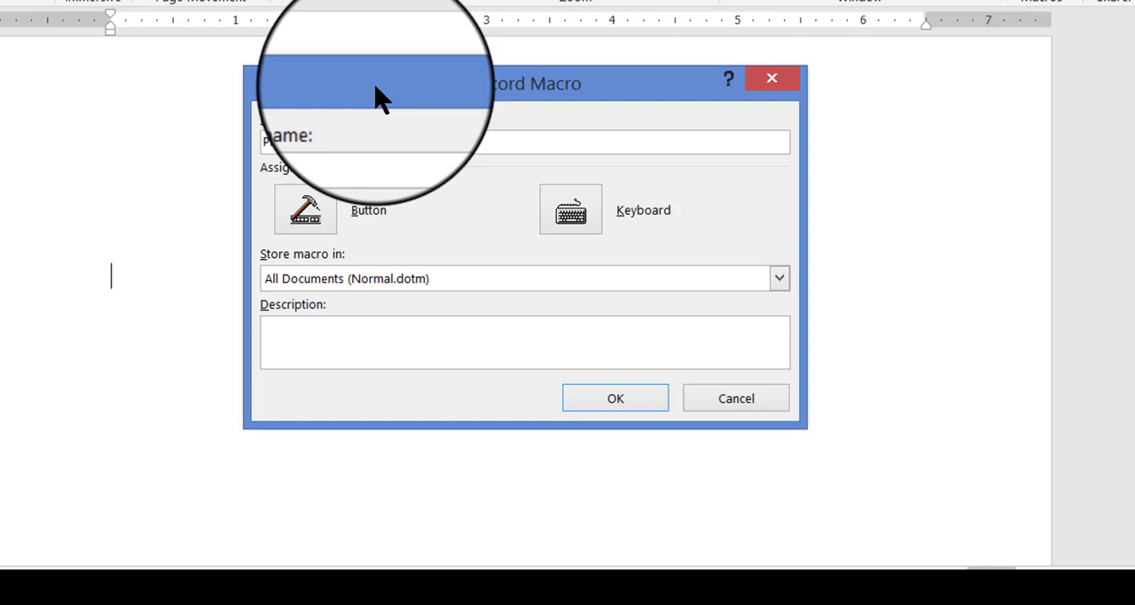
- Name the macro Prof_Signature and choose to assign it to a toolbar button
{"action": "type", "text": "ture"}
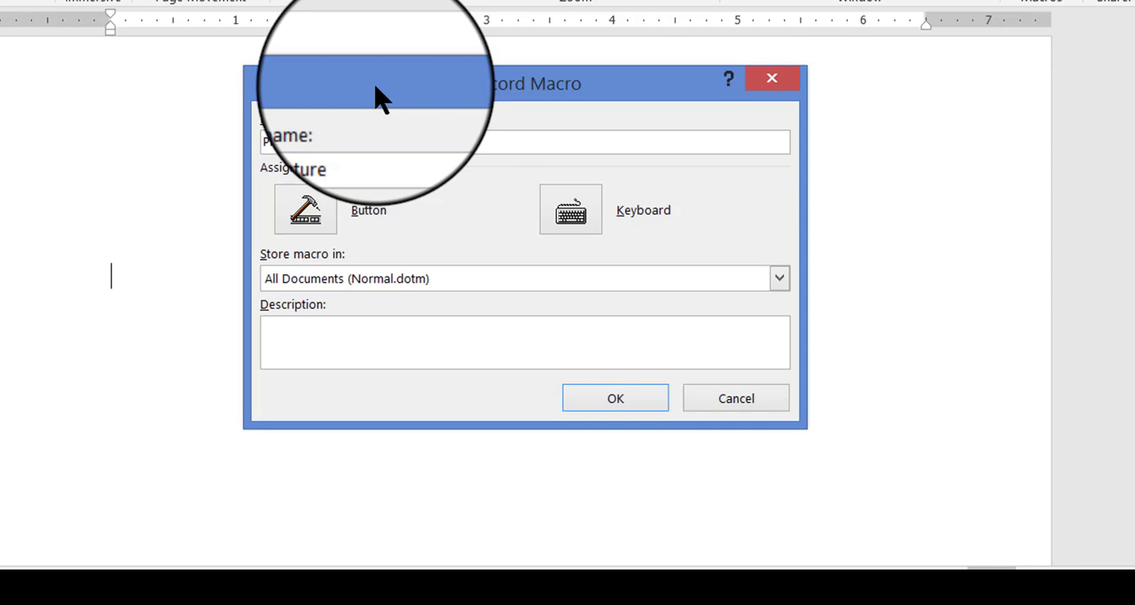
{"action": "type", "text": "Prof_Signature"}
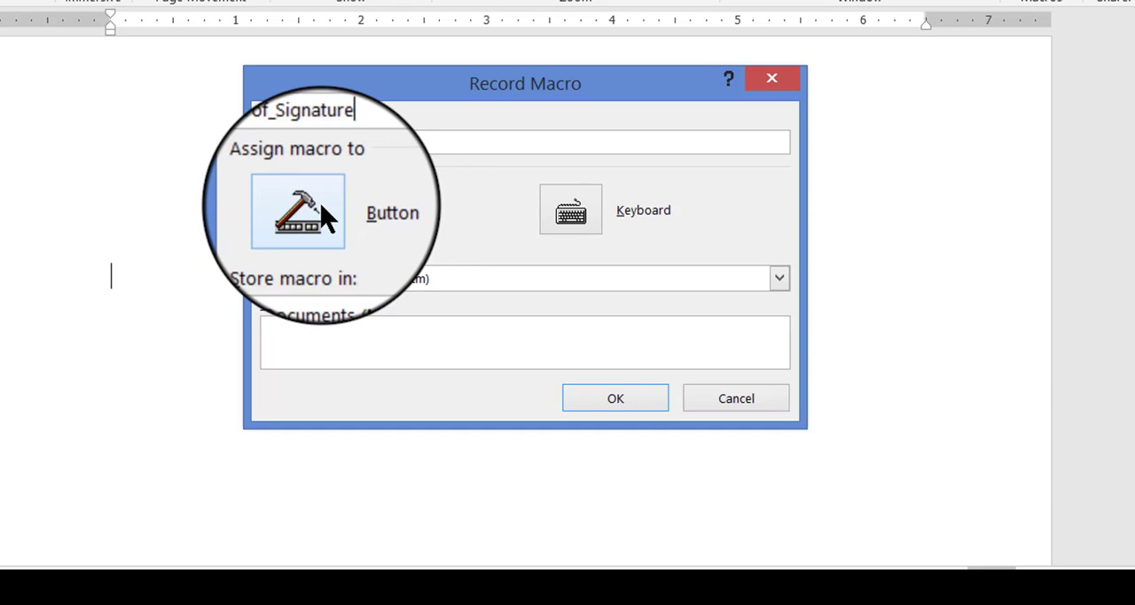
{"action": "left_click", "coordinate": [297, 211]}
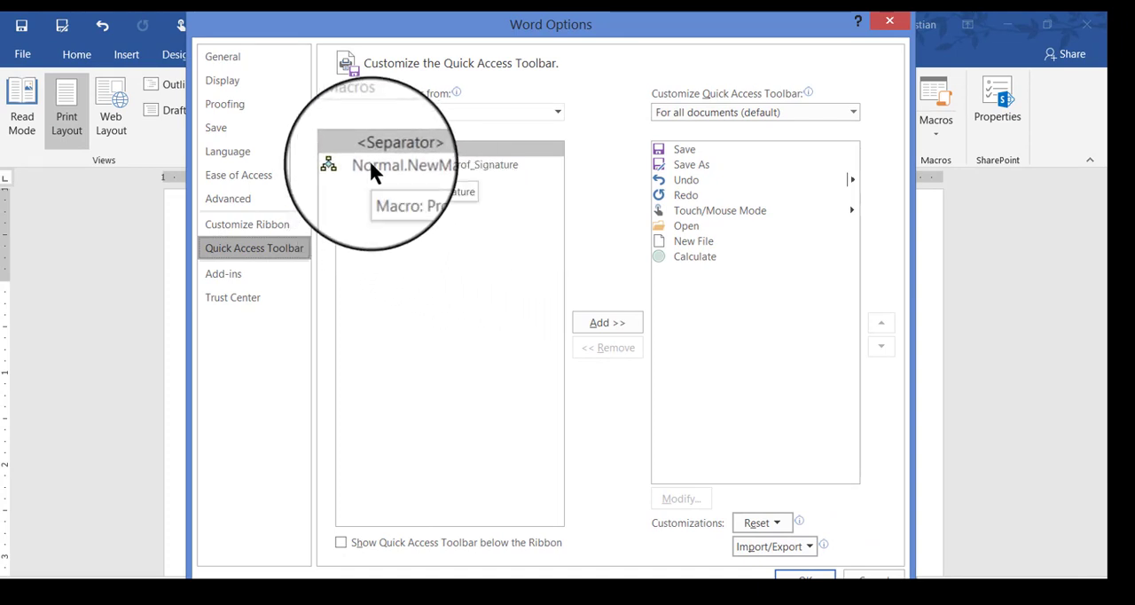
- Add Normal.NewMacros.Prof_Signature to the Quick Access Toolbar and bring up its Modify Button settings
{"action": "left_click", "coordinate": [399, 164]}
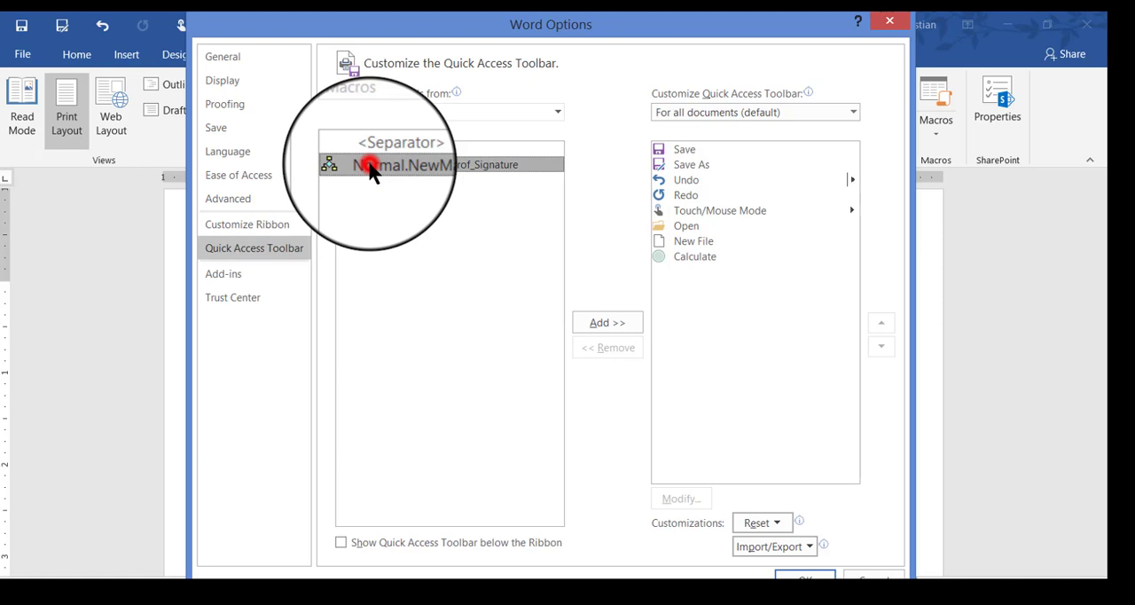
{"action": "left_click", "coordinate": [390, 164]}
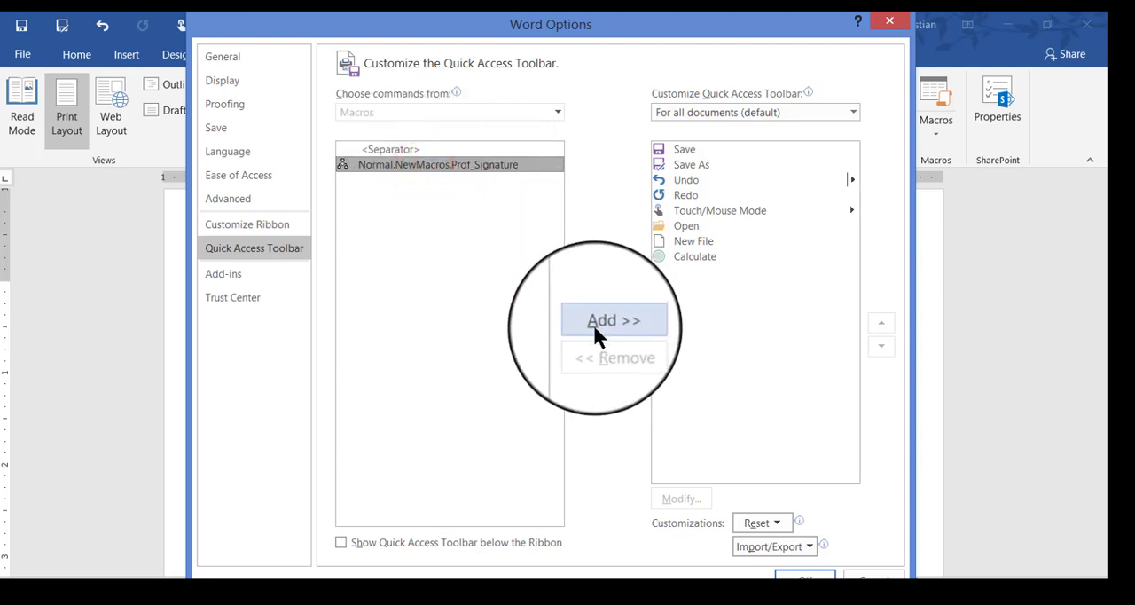
{"action": "left_click", "coordinate": [615, 321]}
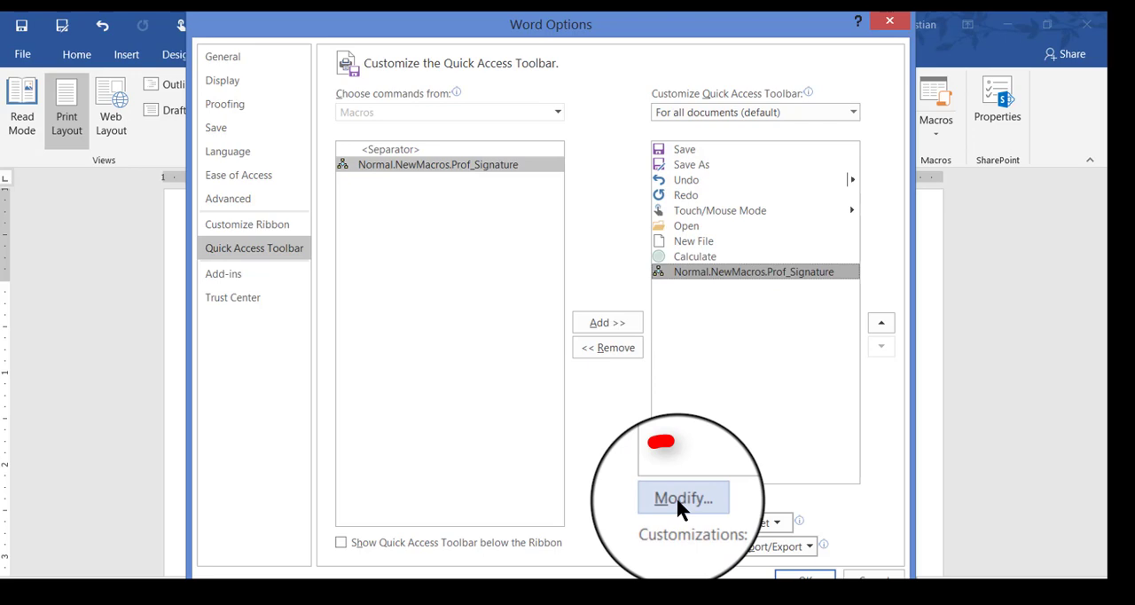
{"action": "left_click", "coordinate": [683, 497]}
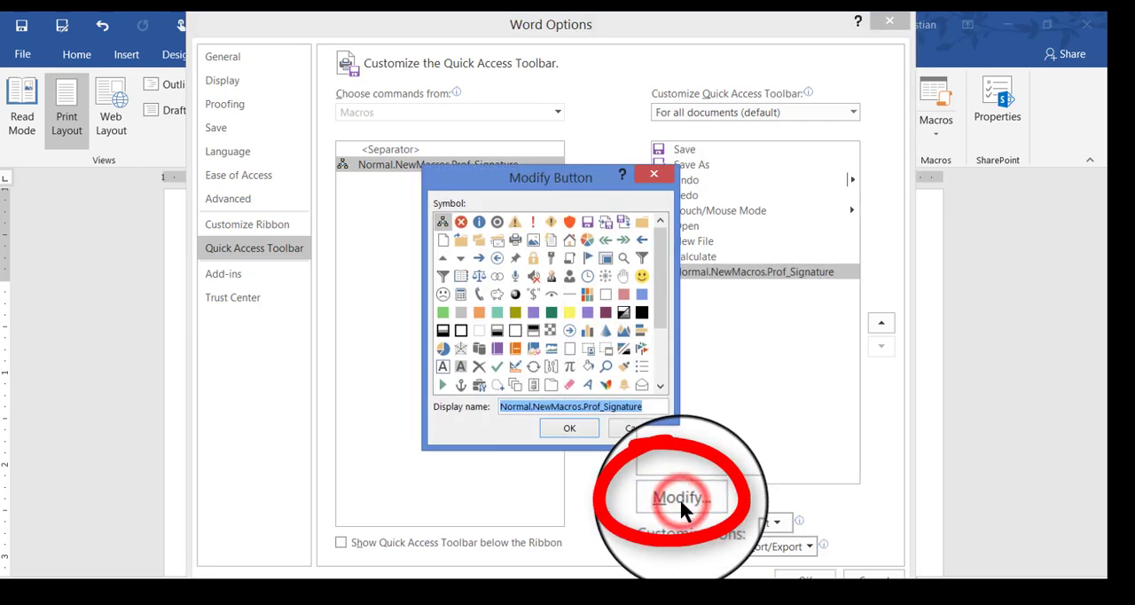
- Give the macro button a smiley icon and the display name 'Professional Signature'
{"action": "scroll", "scroll_direction": "down", "scroll_amount": 3}
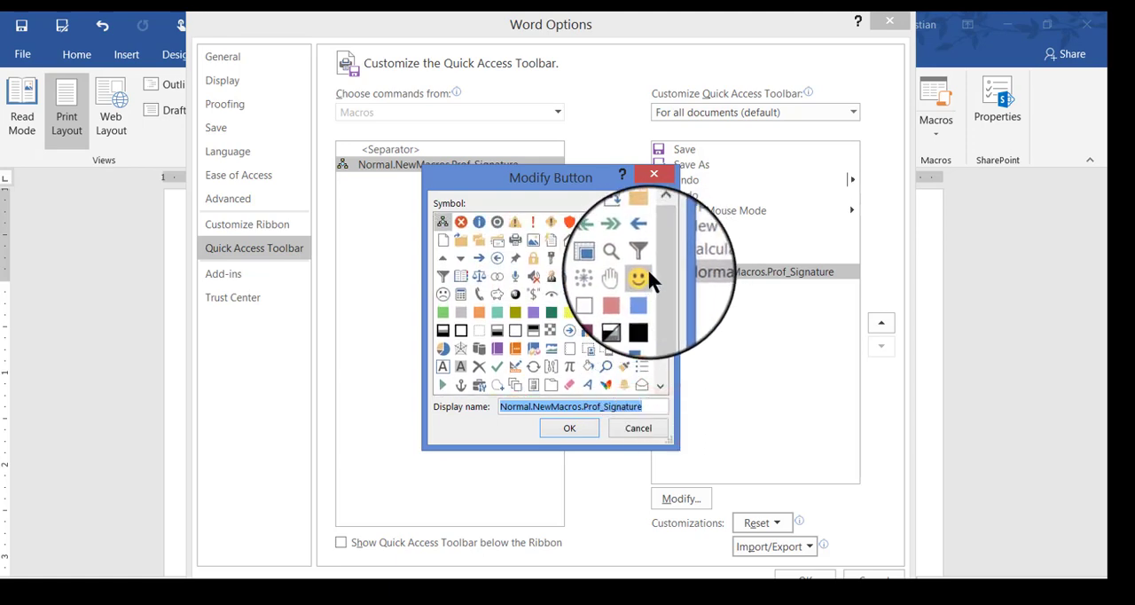
{"action": "left_click", "coordinate": [639, 280]}
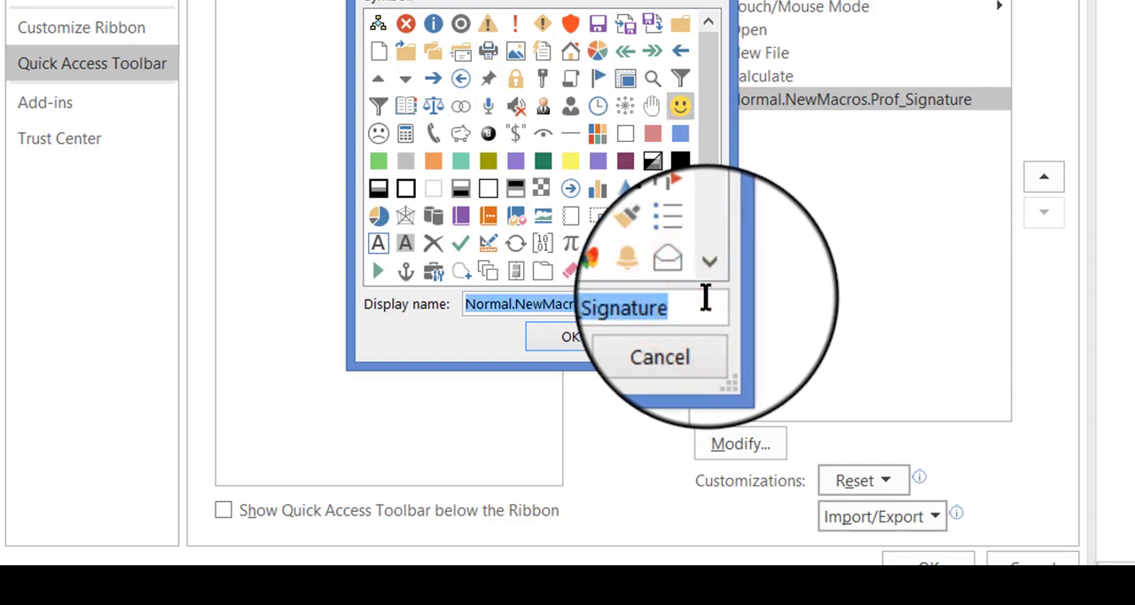
{"action": "key", "text": "delete"}
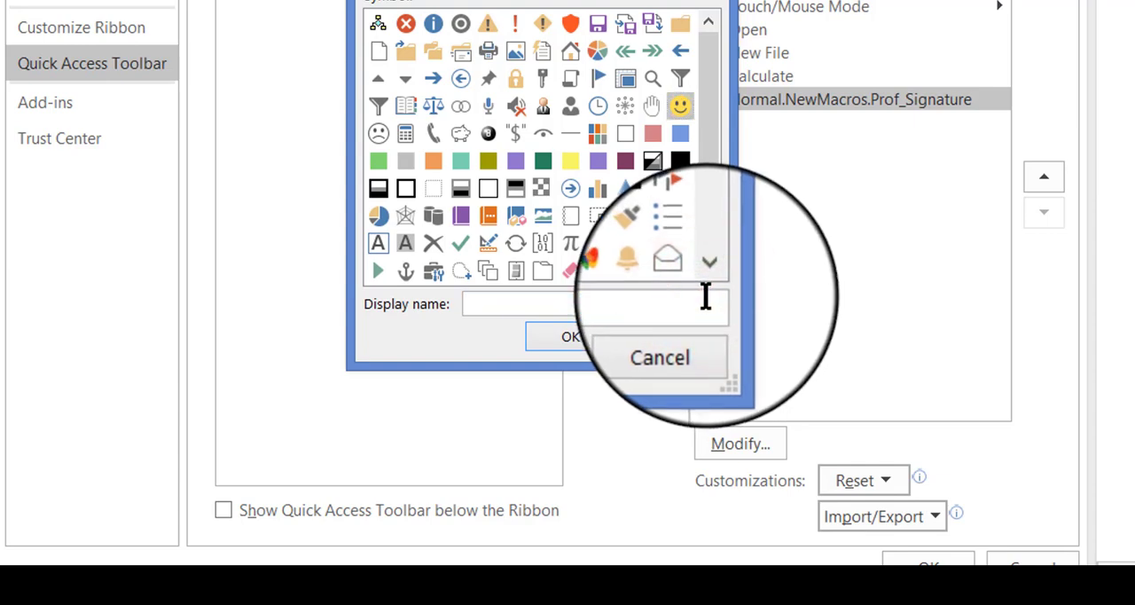
{"action": "type", "text": "Professional Signature"}
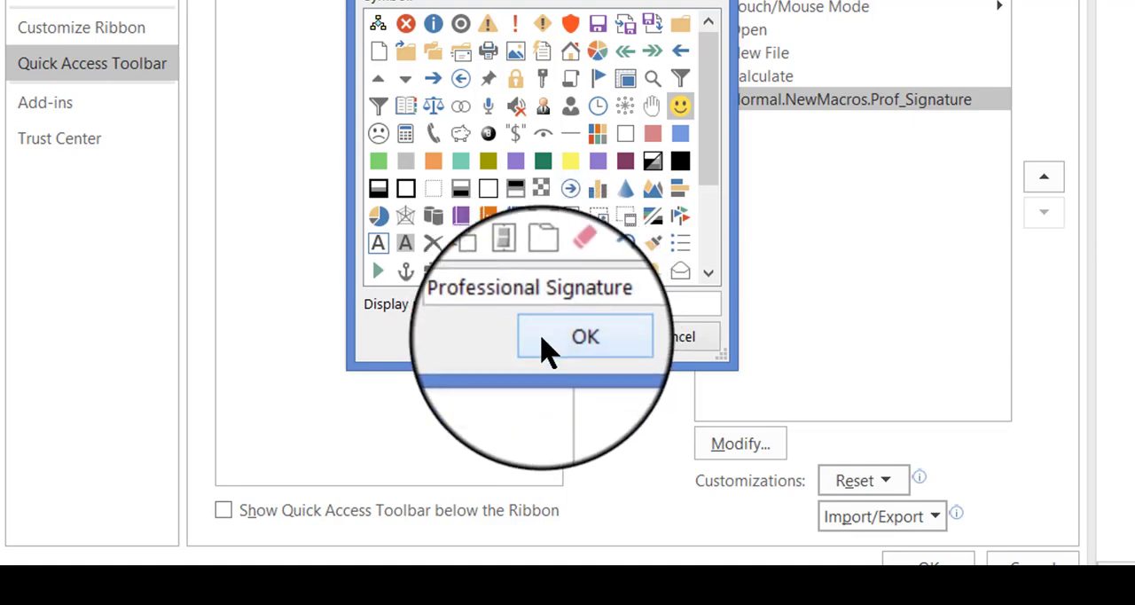
{"action": "left_click", "coordinate": [584, 336]}
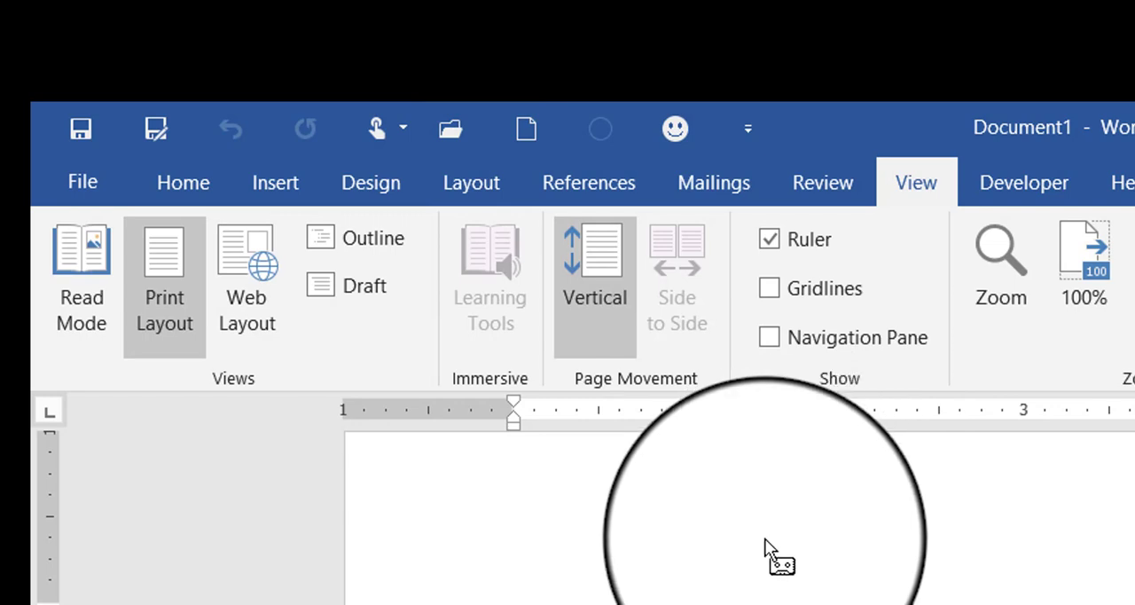
{"action": "mouse_move", "coordinate": [719, 555]}
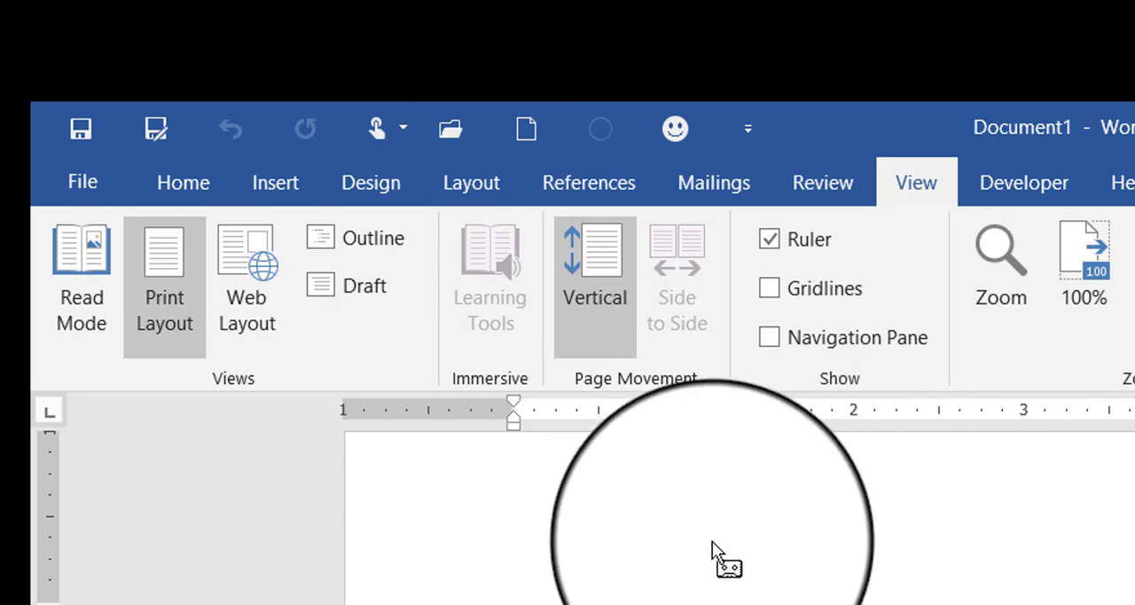
{"action": "mouse_move", "coordinate": [674, 497]}
{"action": "type", "text": "How to Create and Run a Macro in Word 2016"}
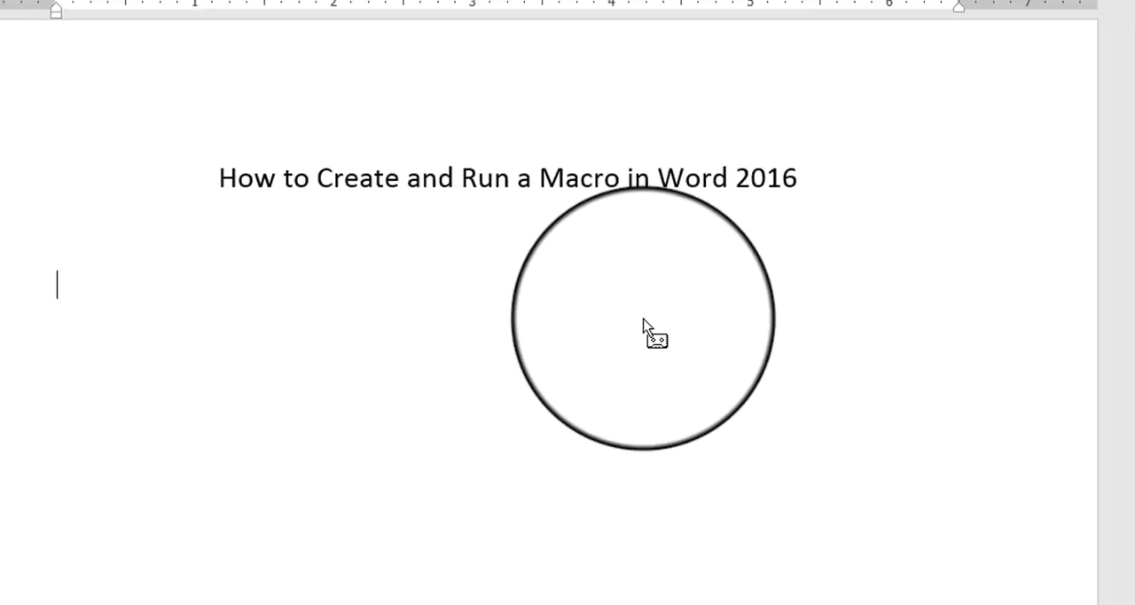
{"action": "type", "text": "De"}
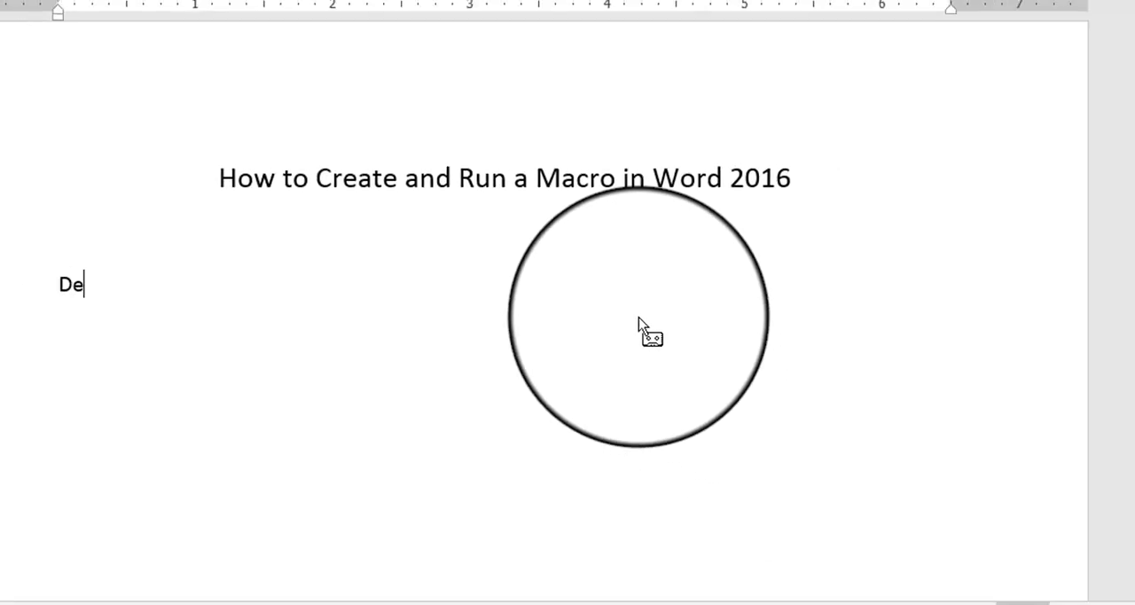
{"action": "type", "text": "bra Sa"}
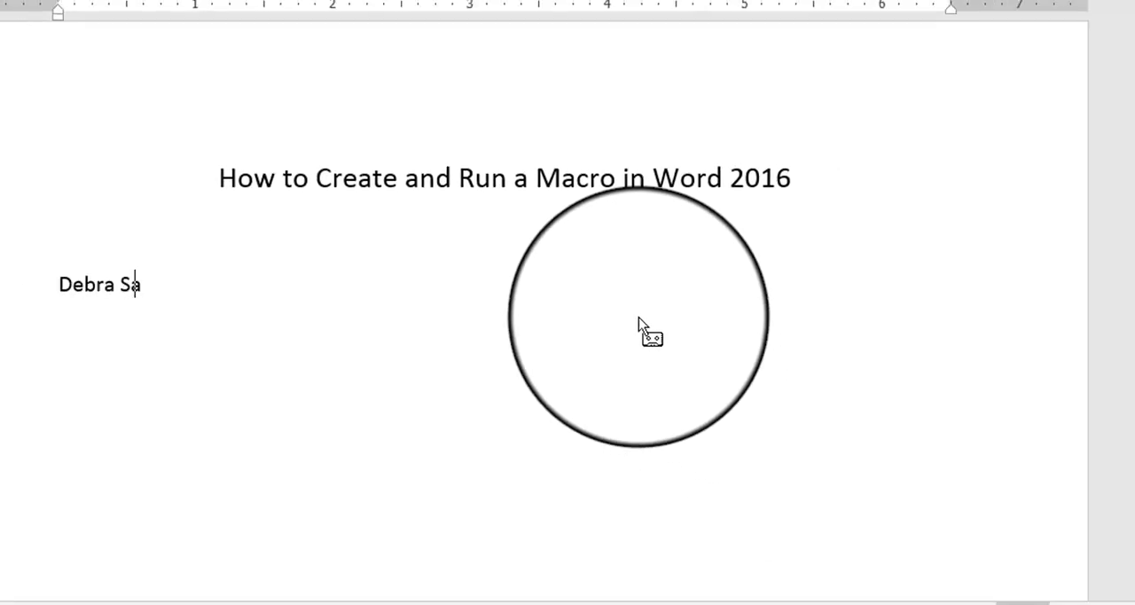
{"action": "type", "text": "yble-Thornb"}
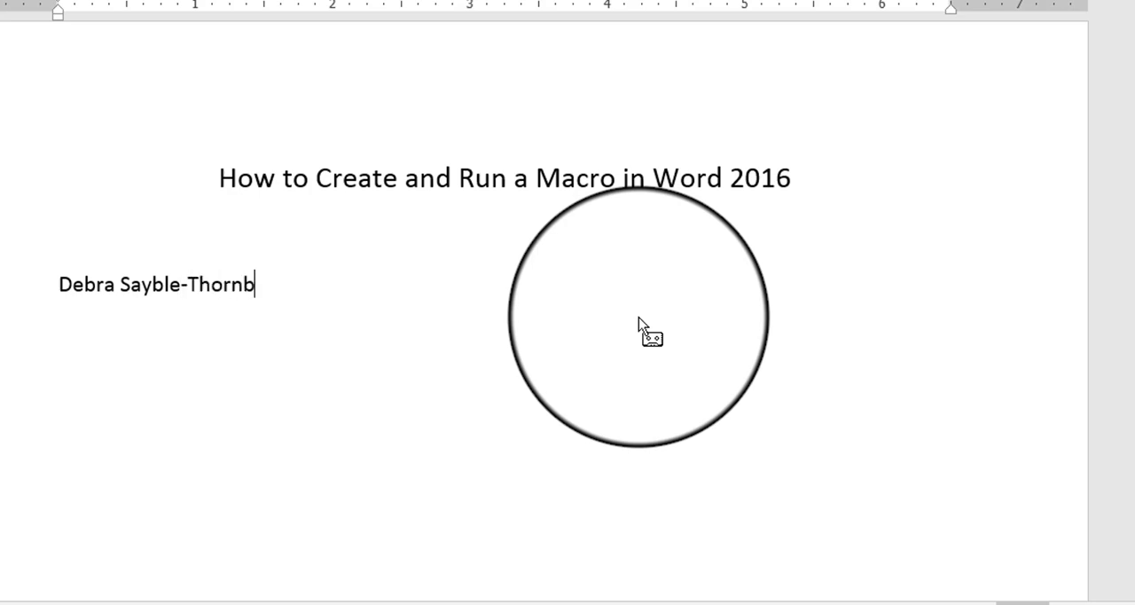
{"action": "type", "text": "rugh"}
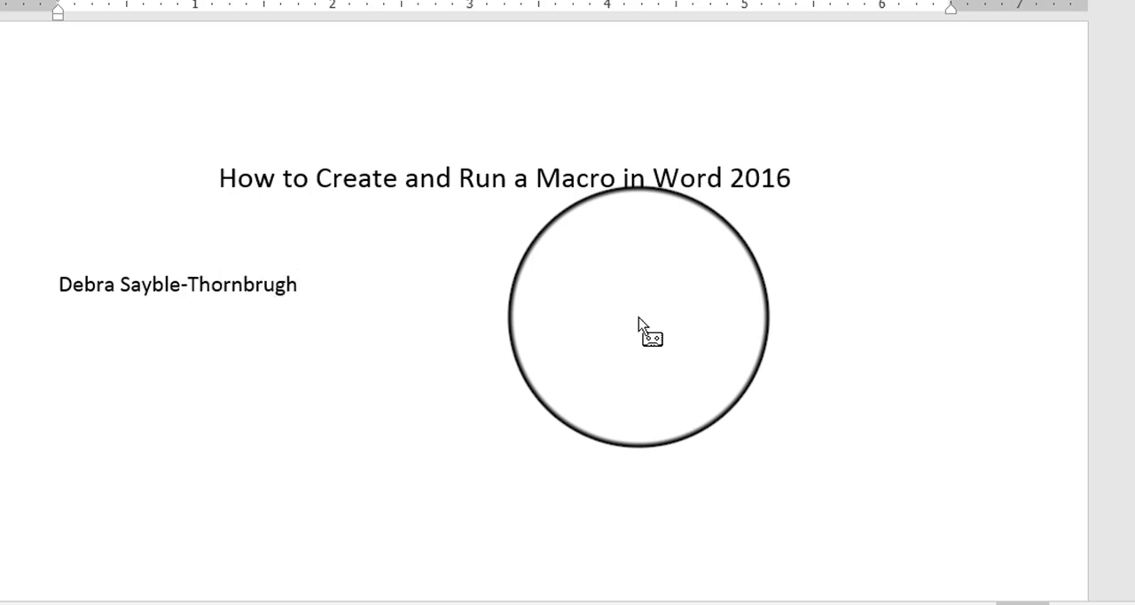
- Type 'Associate Faculty, CSIT Dept.' on the next line, correcting the misspelling
{"action": "type", "text": "Assosci"}
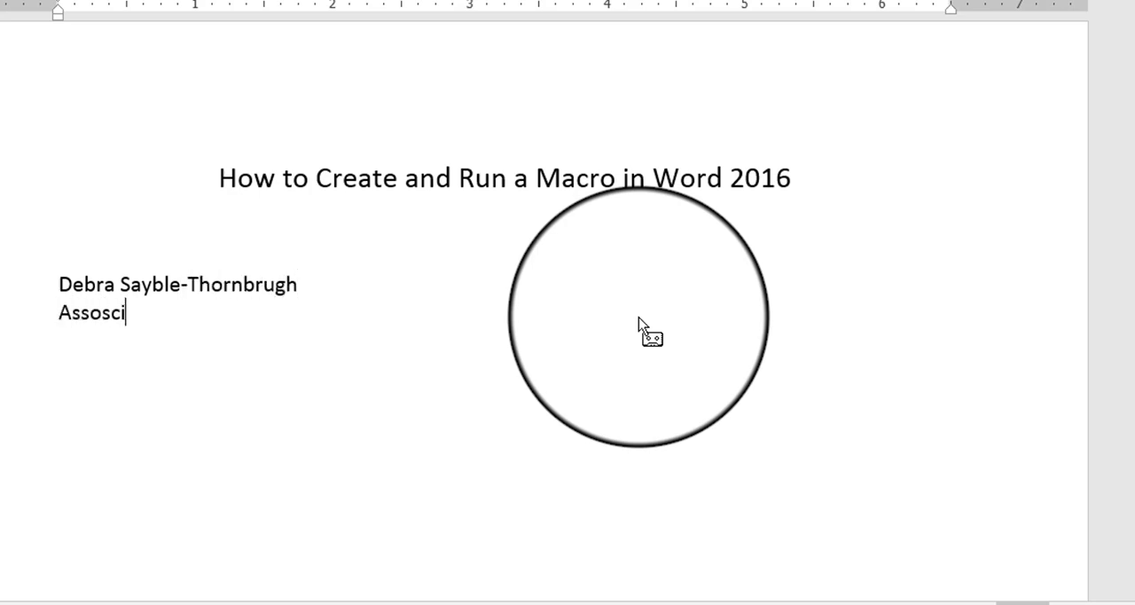
{"action": "type", "text": "ate Faculty"}
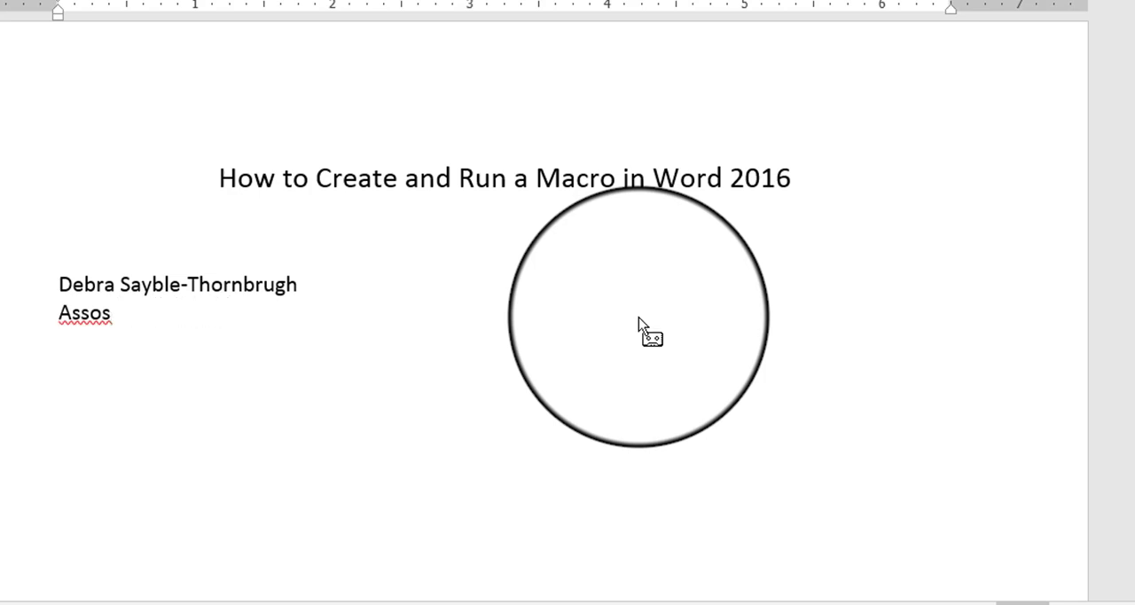
{"action": "key", "text": "backspace"}
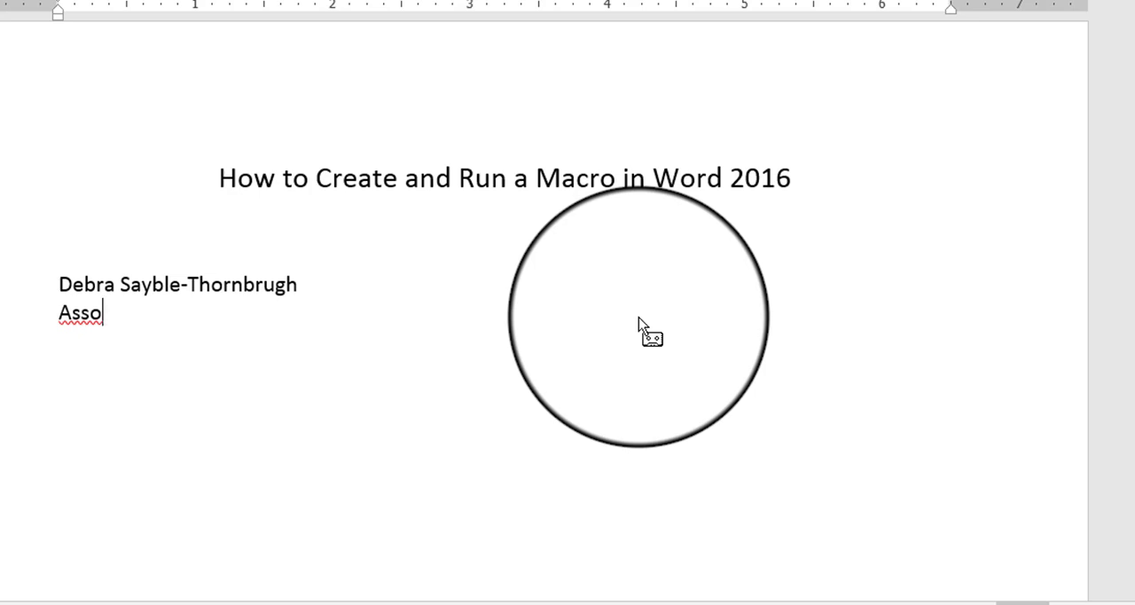
{"action": "type", "text": "ciate"}
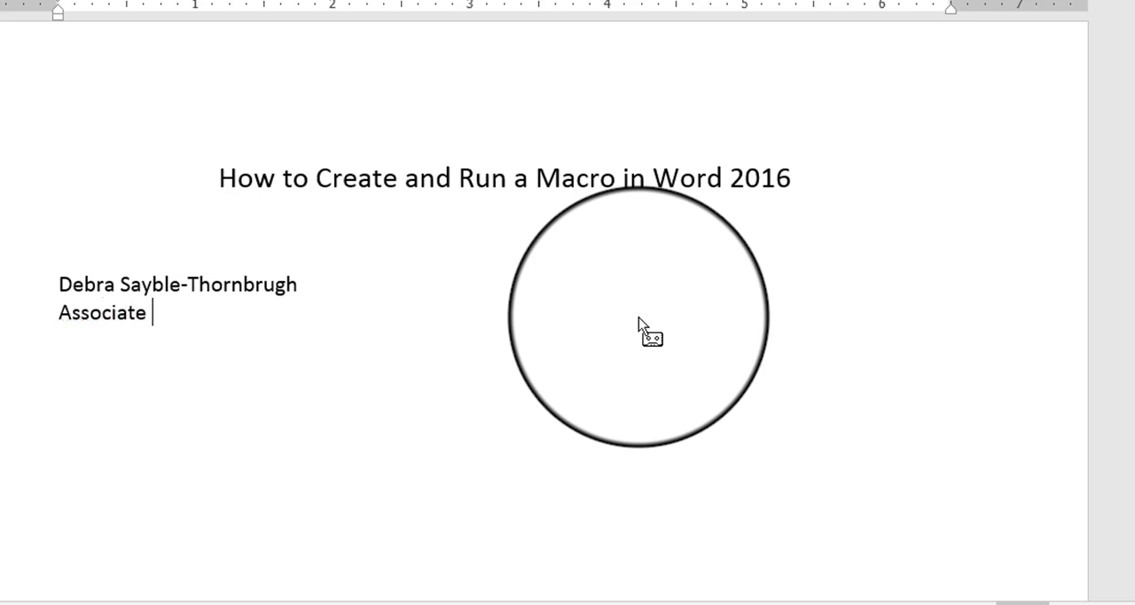
{"action": "type", "text": "Faculty"}
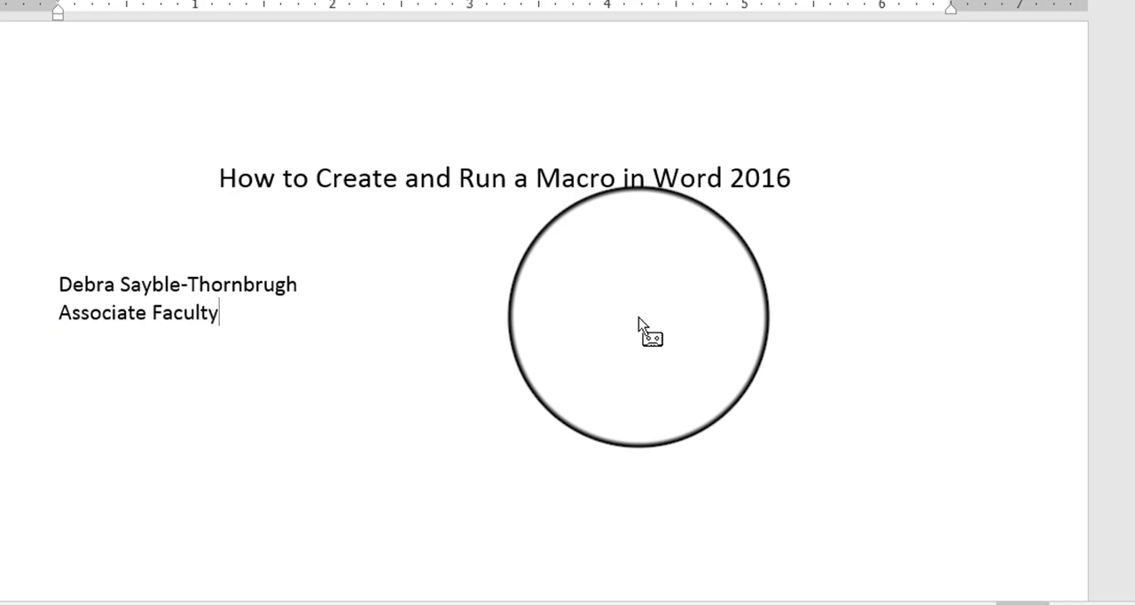
{"action": "type", "text": ", CSIT"}
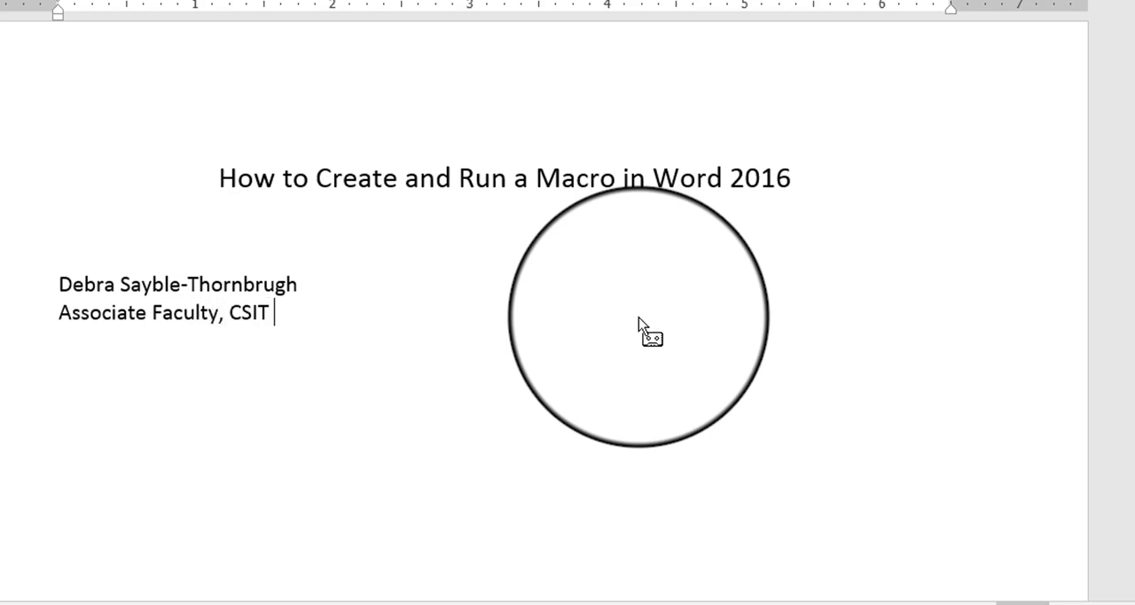
{"action": "type", "text": "Dept."}
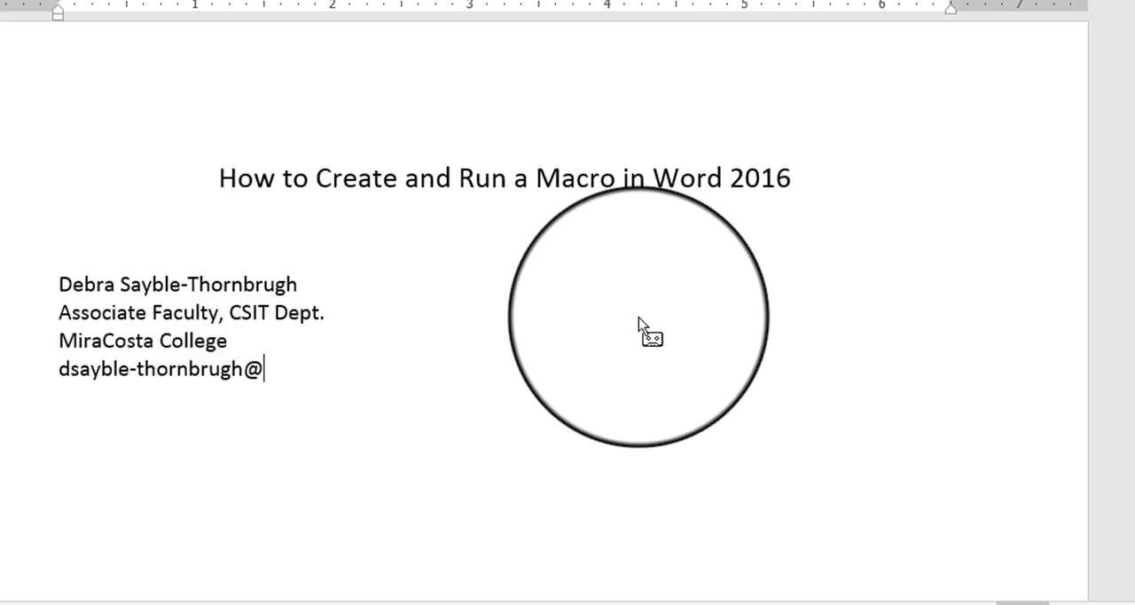
- Add the MiraCosta College line and the miracosta.edu e-mail address
{"action": "type", "text": "miracosta"}
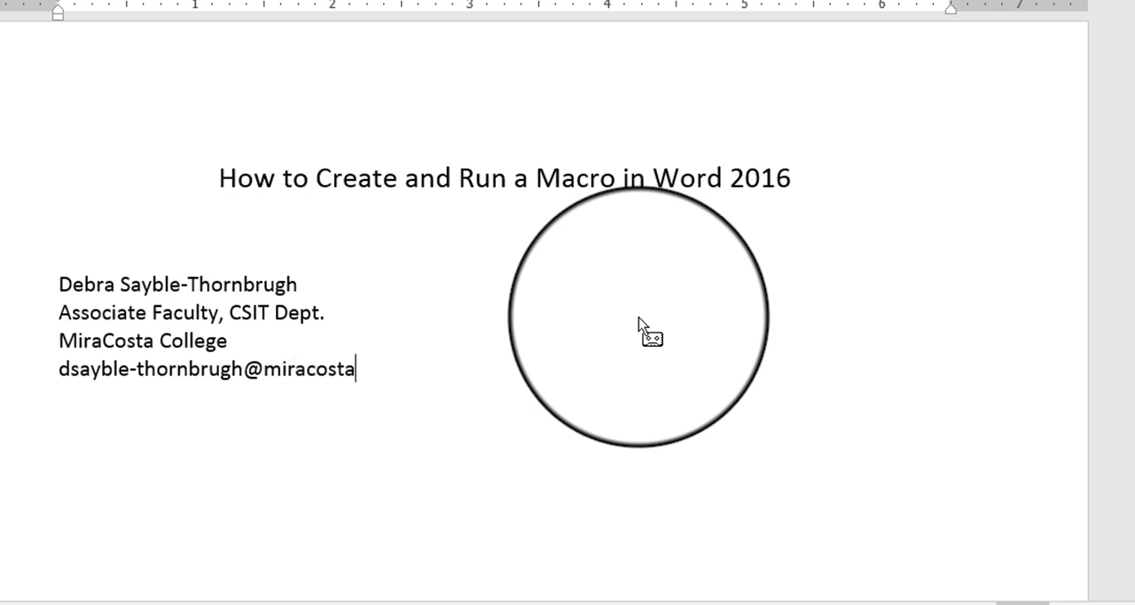
{"action": "type", "text": ".edu"}
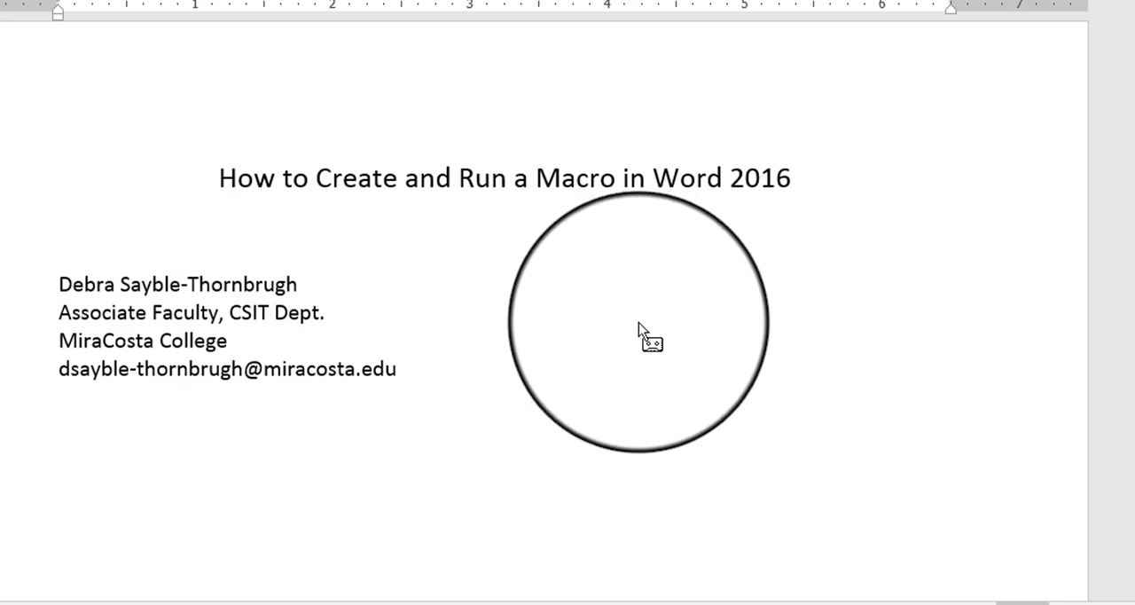
{"action": "left_click_drag", "start_coordinate": [641, 332], "coordinate": [707, 367]}
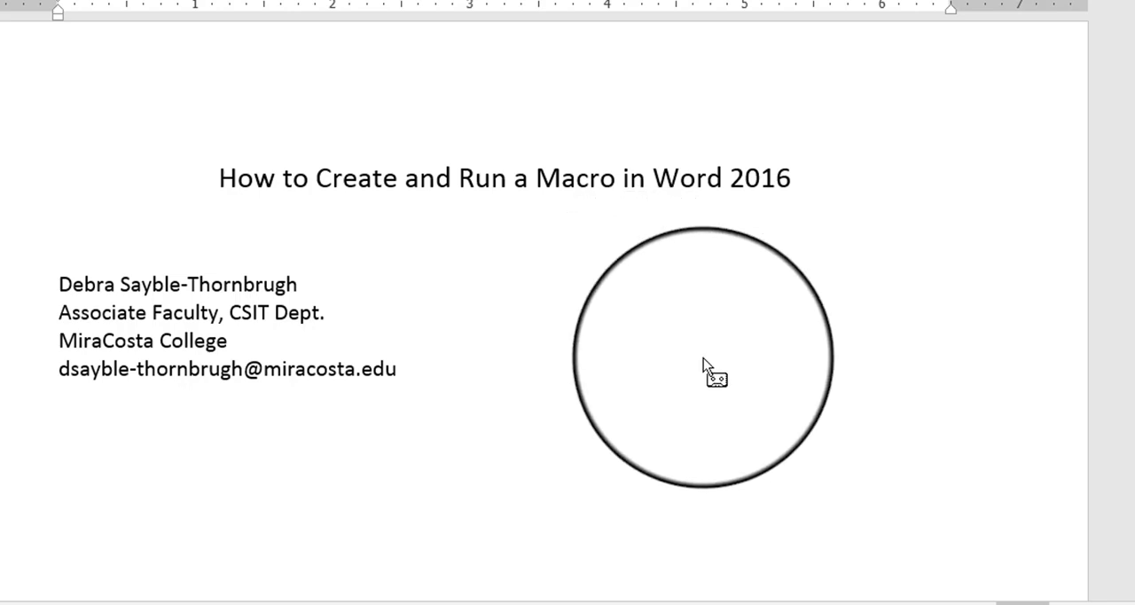
{"action": "left_click_drag", "start_coordinate": [701, 359], "coordinate": [496, 421]}
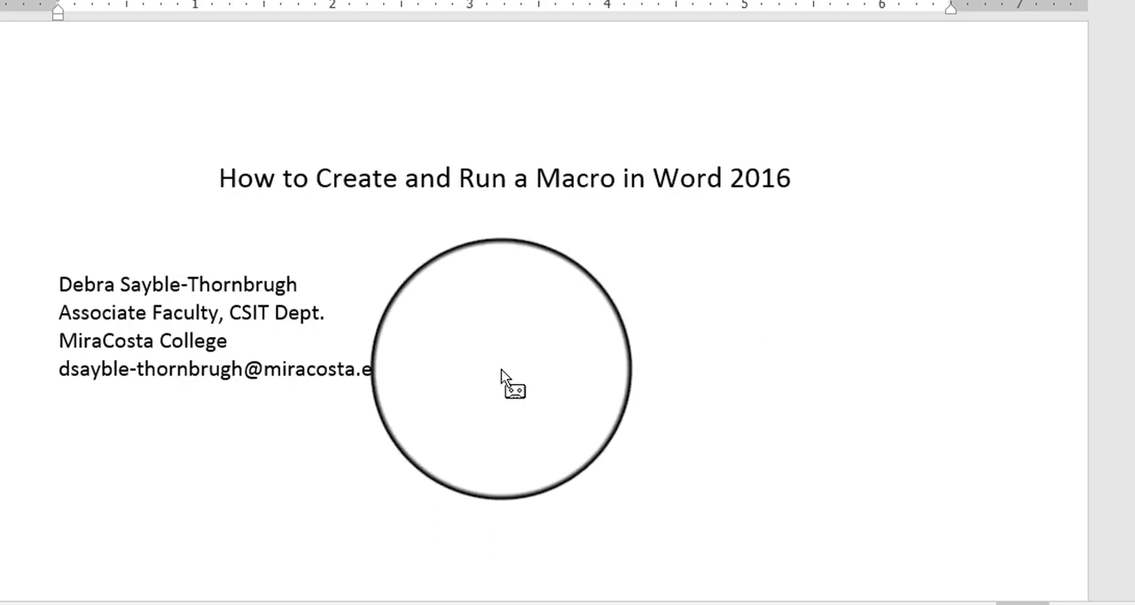
{"action": "left_click_drag", "start_coordinate": [501, 368], "coordinate": [403, 284]}
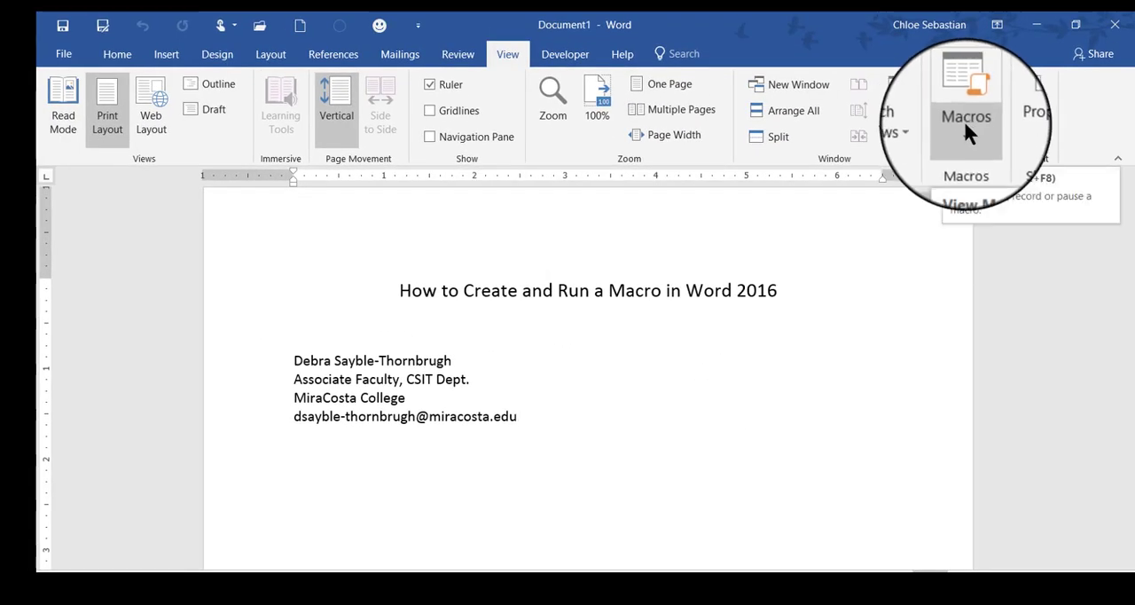
- Stop the signature macro recording from the View tab's Macros menu
{"action": "left_click", "coordinate": [965, 98]}
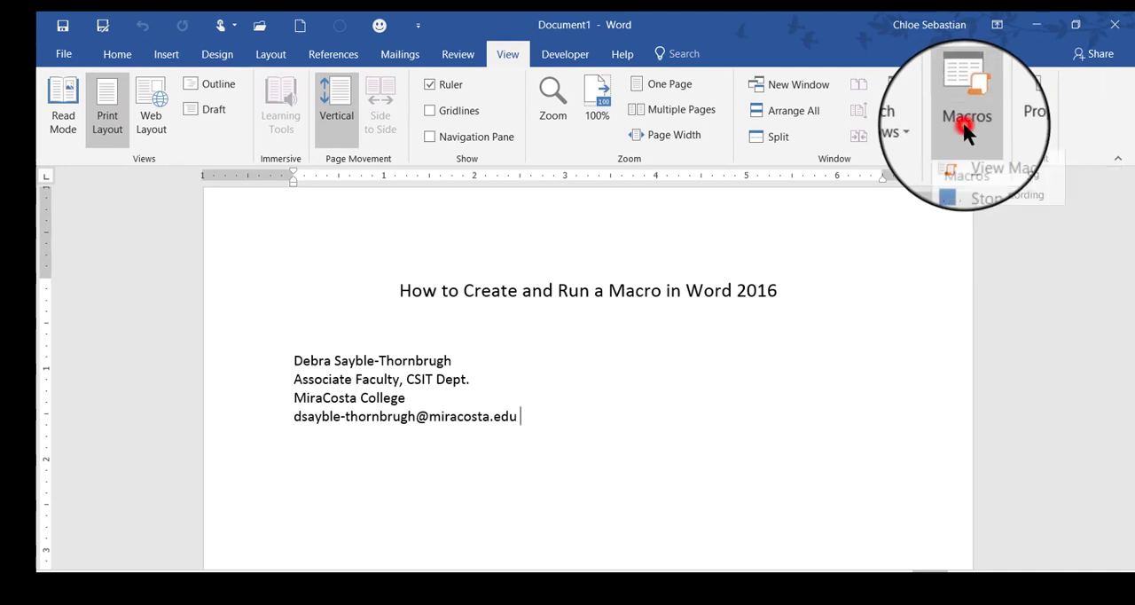
{"action": "left_click", "coordinate": [966, 102]}
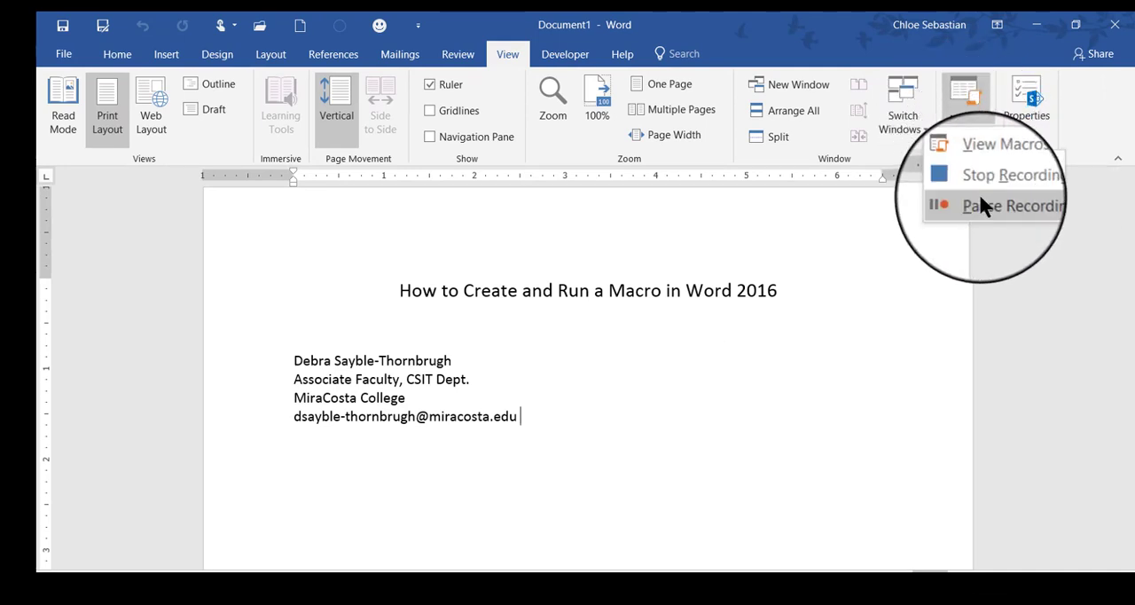
{"action": "mouse_move", "coordinate": [985, 205]}
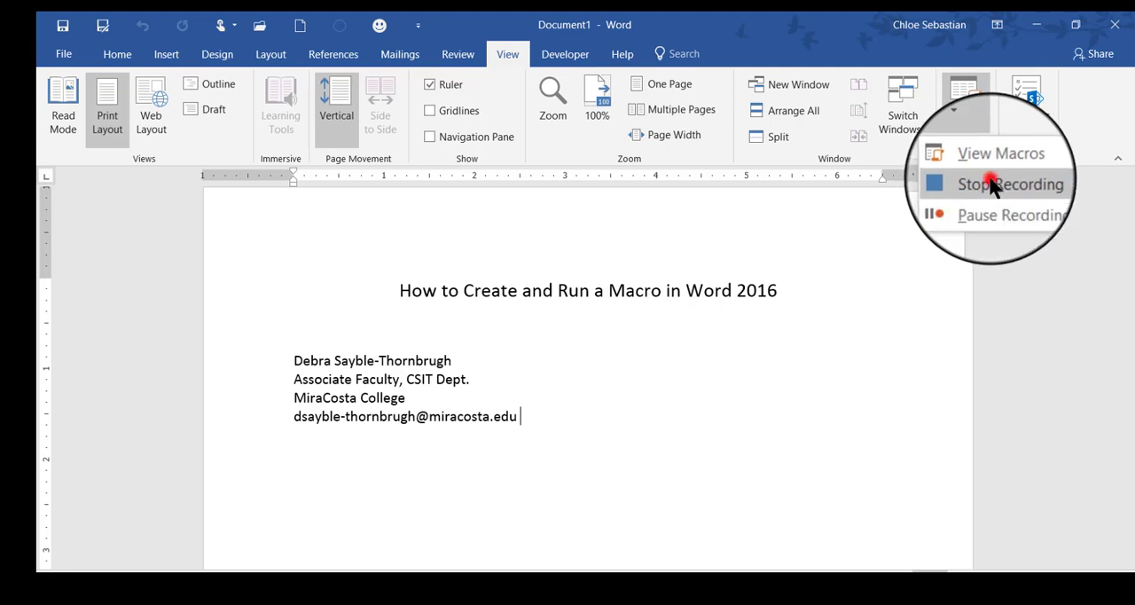
{"action": "left_click", "coordinate": [1009, 183]}
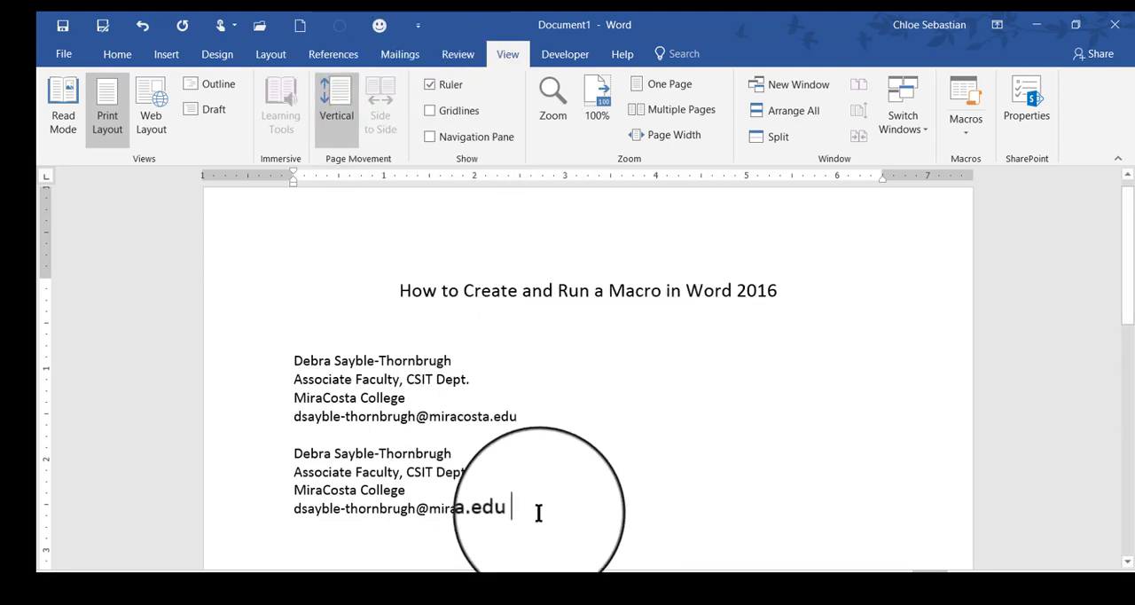
{"action": "mouse_move", "coordinate": [965, 102]}
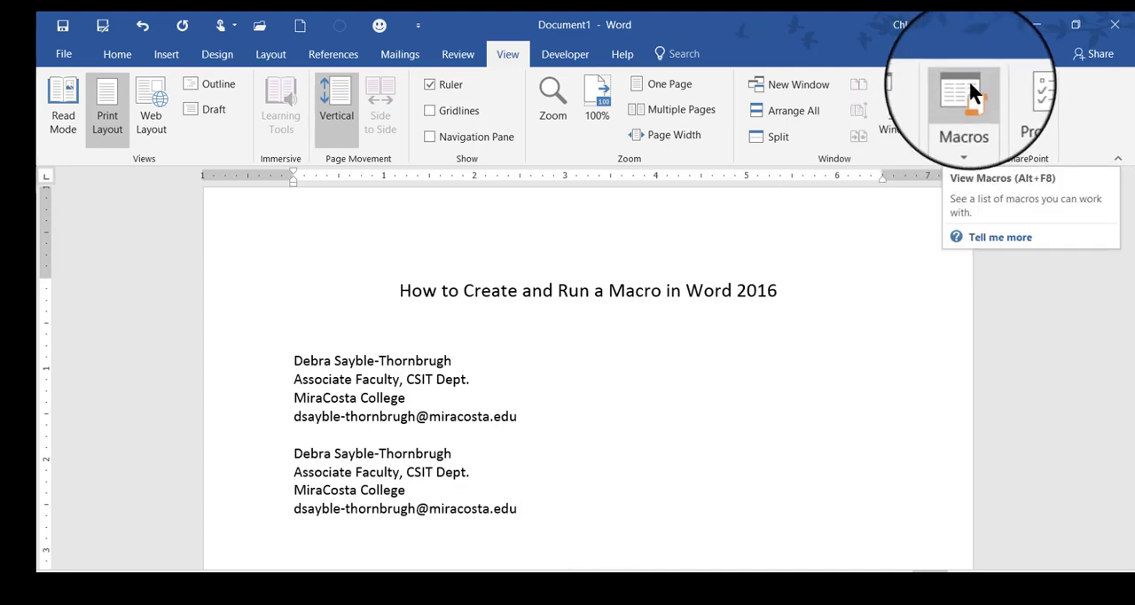
- Describe Prof_Signature as 'Inserts my professional business signature.' and run it for a third signature
{"action": "left_click", "coordinate": [963, 97]}
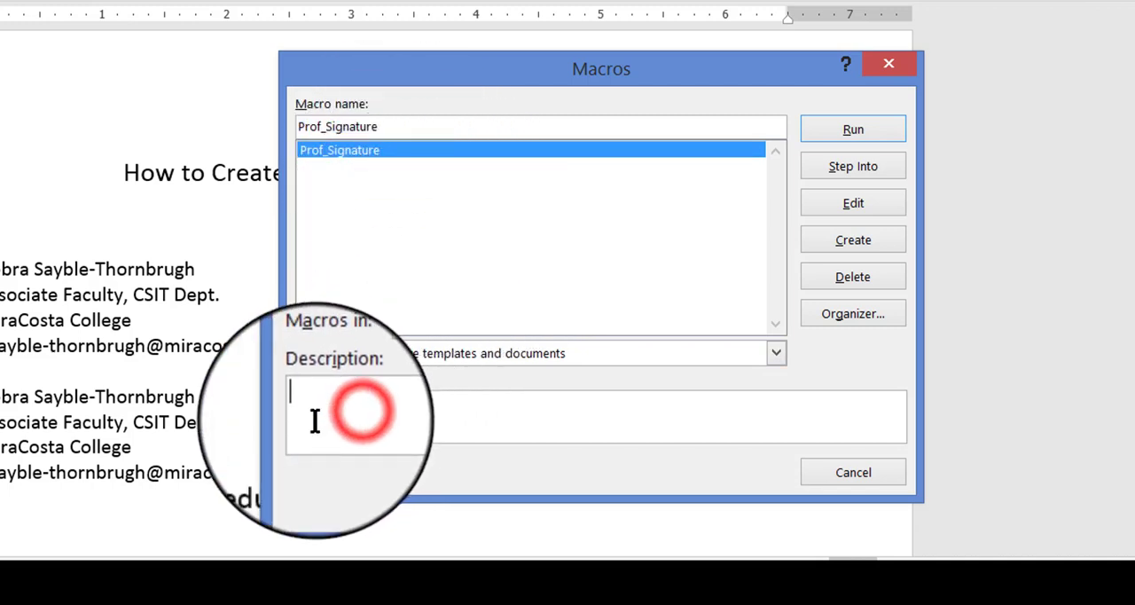
{"action": "type", "text": "Inserts"}
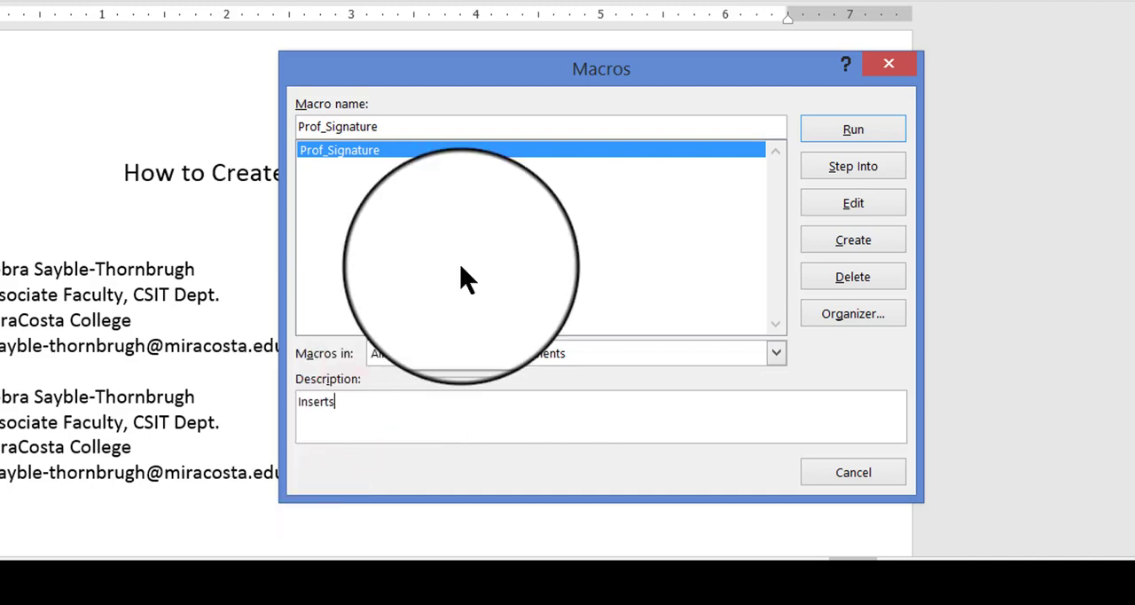
{"action": "type", "text": "my professional business signature."}
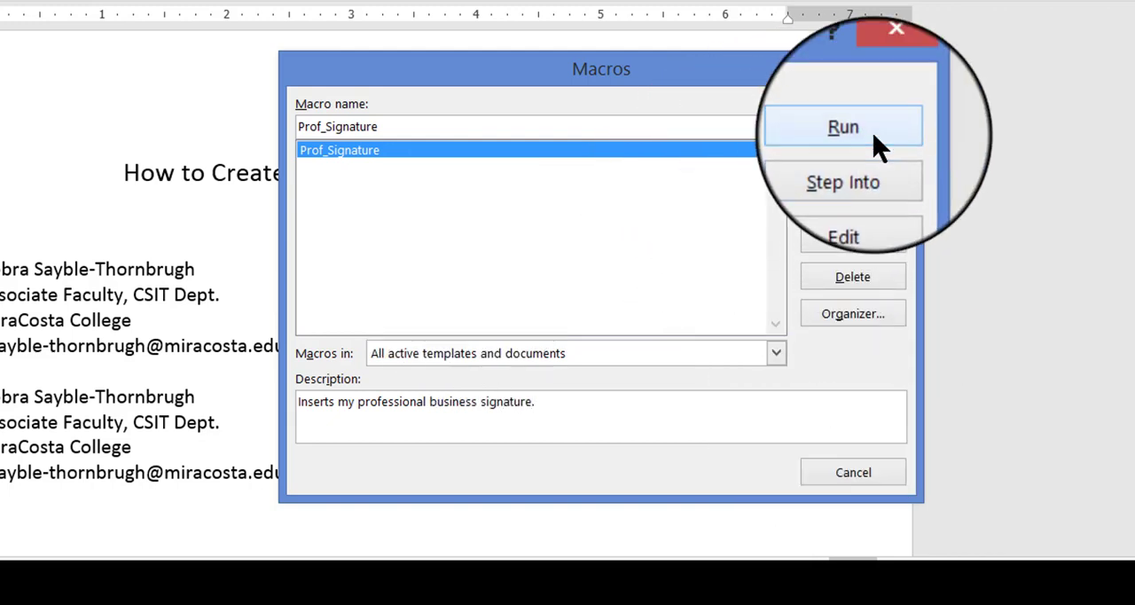
{"action": "left_click", "coordinate": [842, 126]}
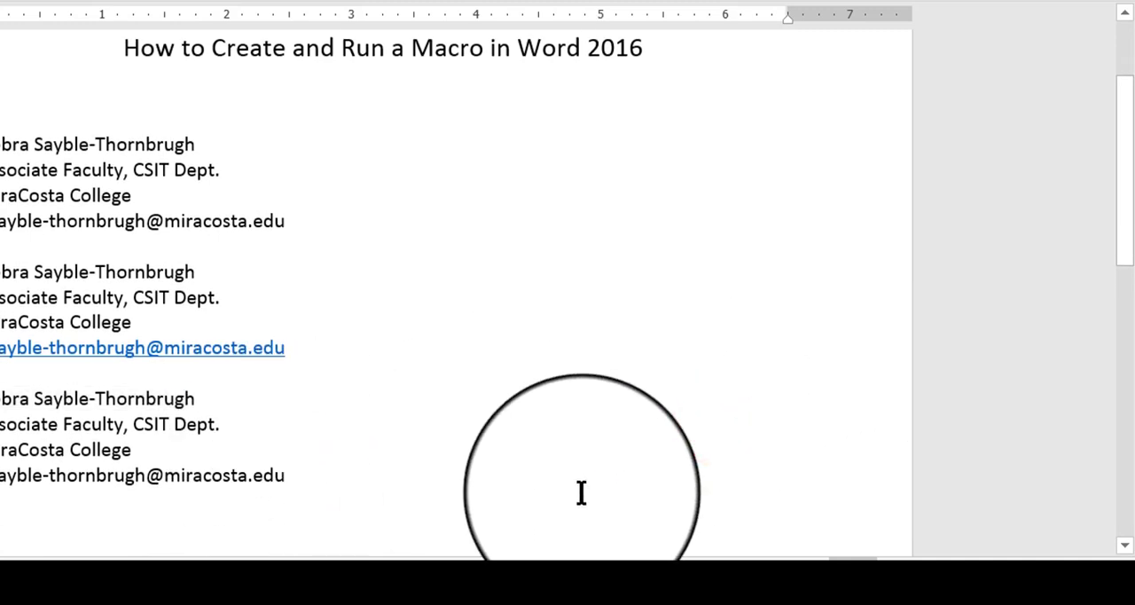
{"action": "left_click", "coordinate": [219, 424]}
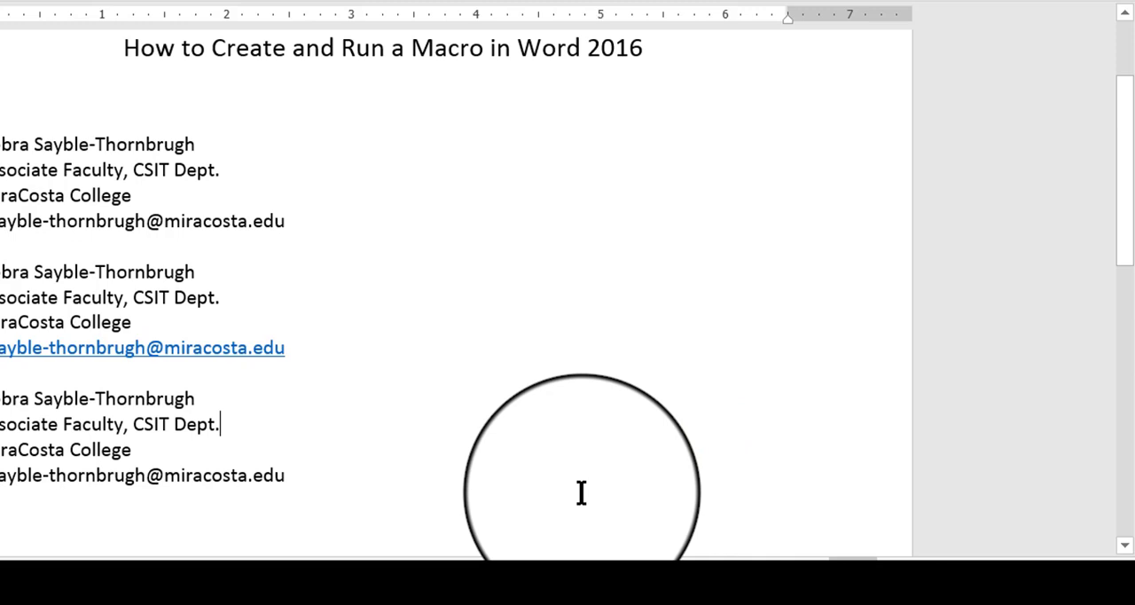